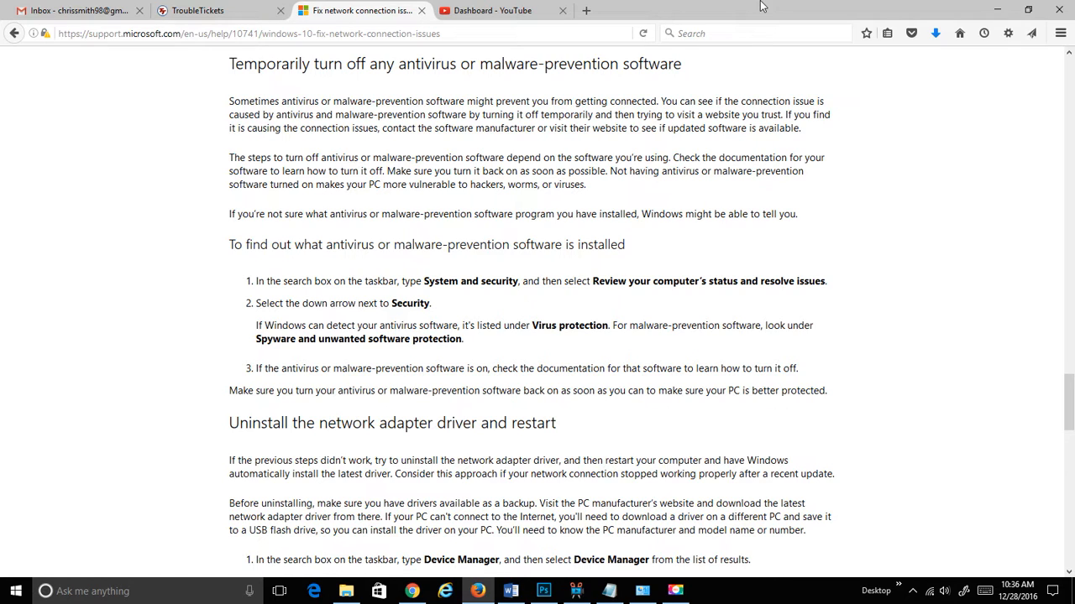
Scroll up and down through the antivirus troubleshooting article in Firefox
{"action": "scroll", "scroll_direction": "up", "scroll_amount": 3}
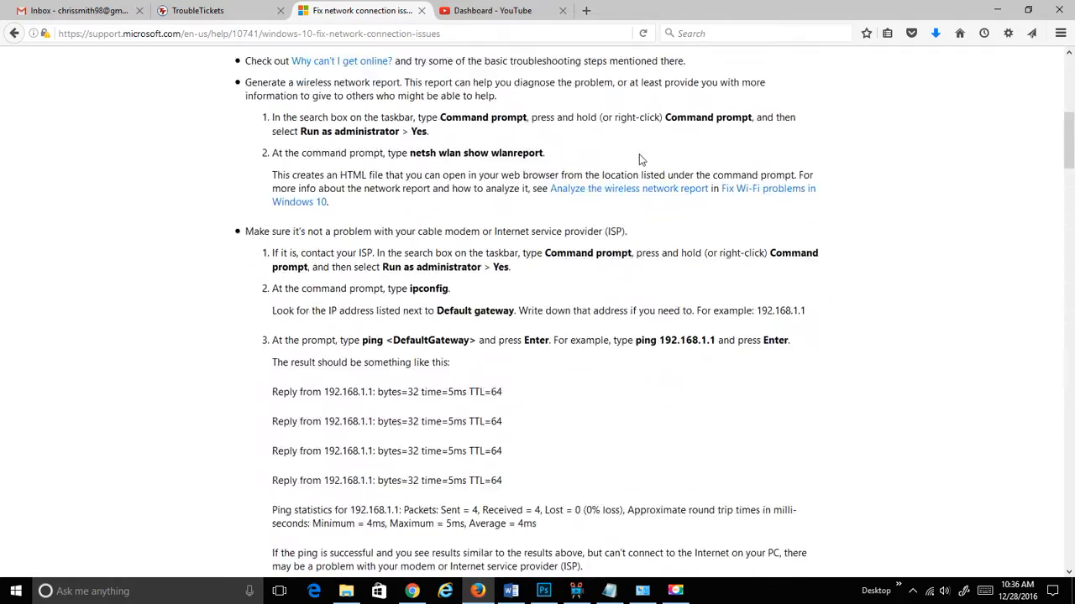
{"action": "scroll", "scroll_direction": "up", "scroll_amount": 3}
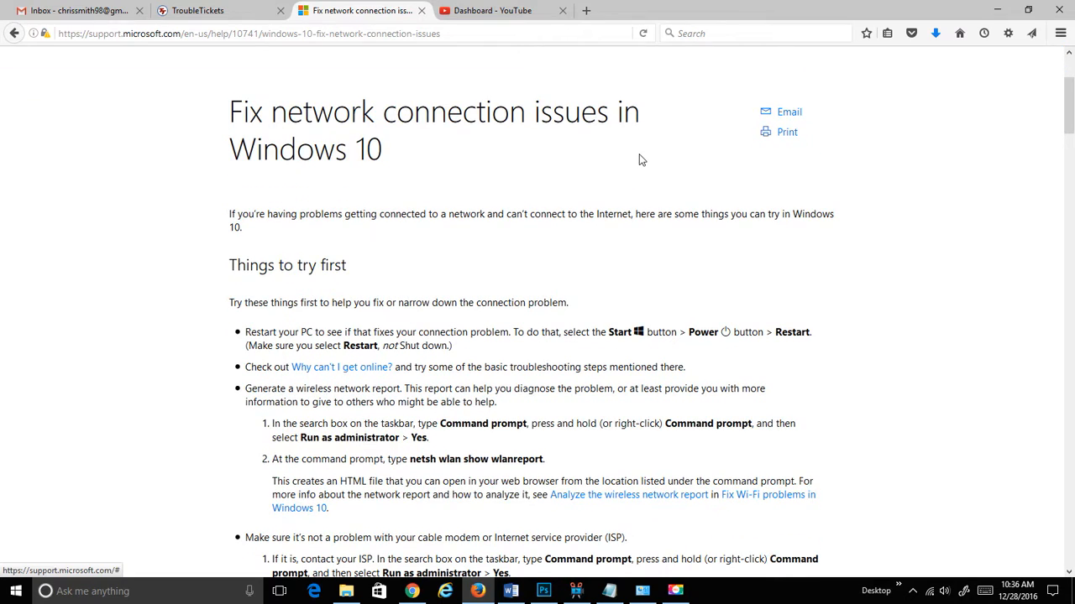
{"action": "mouse_move", "coordinate": [562, 165]}
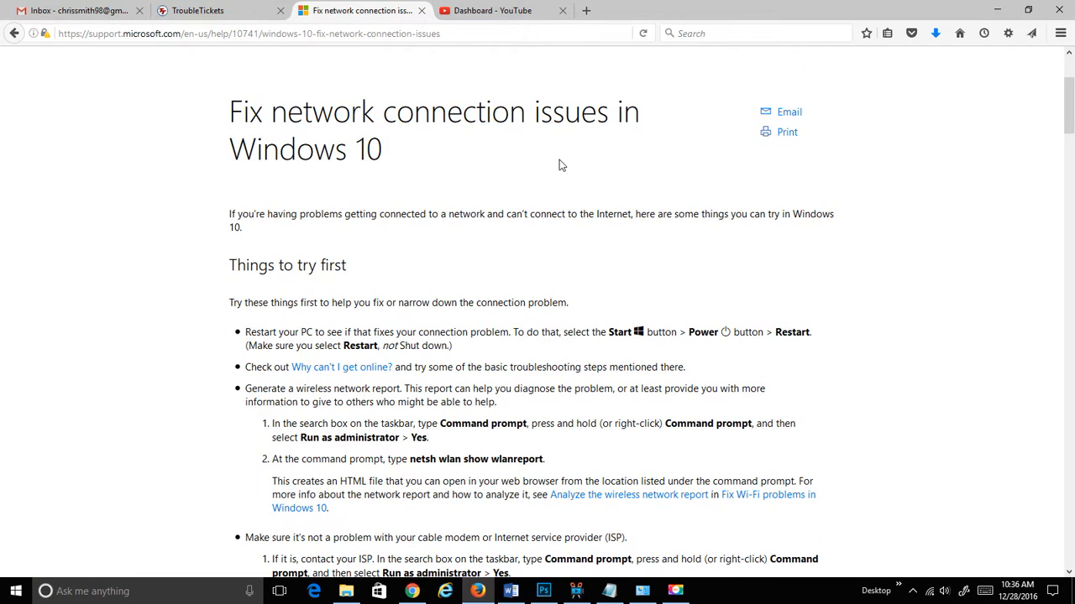
{"action": "scroll", "scroll_direction": "down", "scroll_amount": 3}
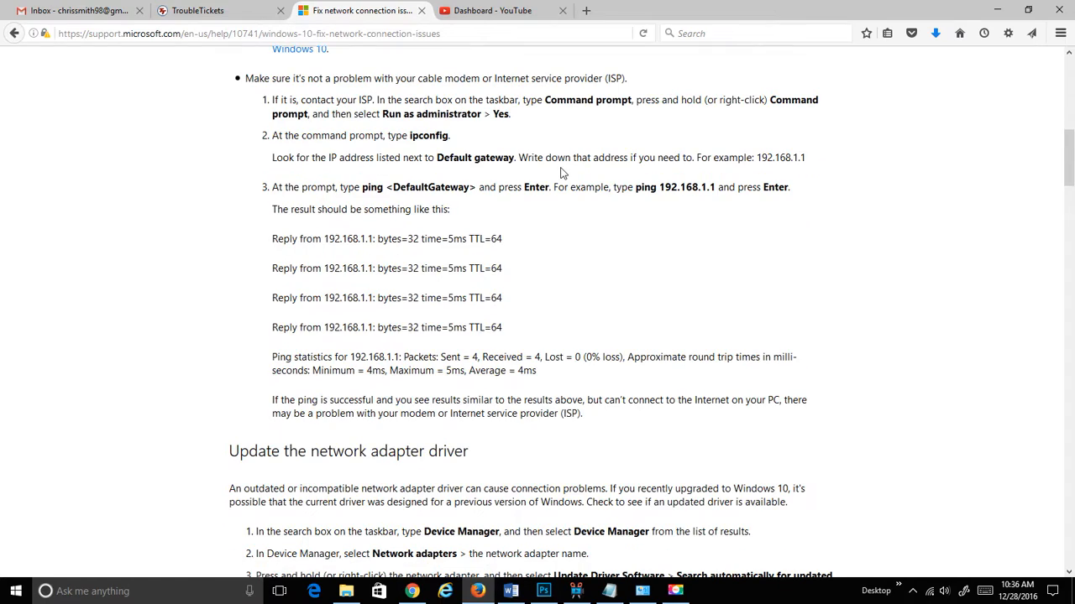
{"action": "scroll", "scroll_direction": "down", "scroll_amount": 3}
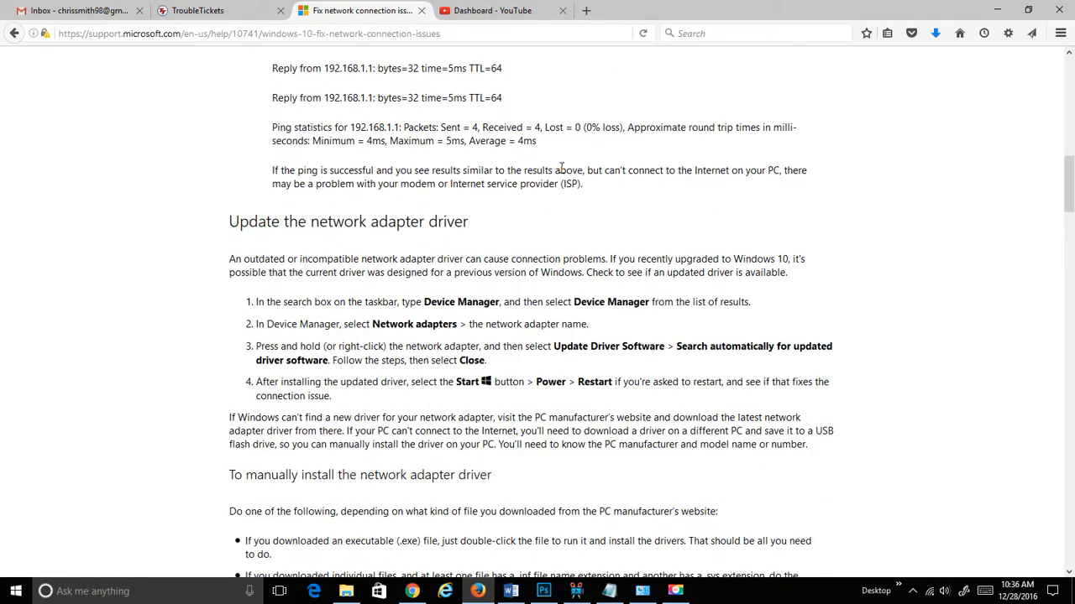
{"action": "scroll", "scroll_direction": "down", "scroll_amount": 3}
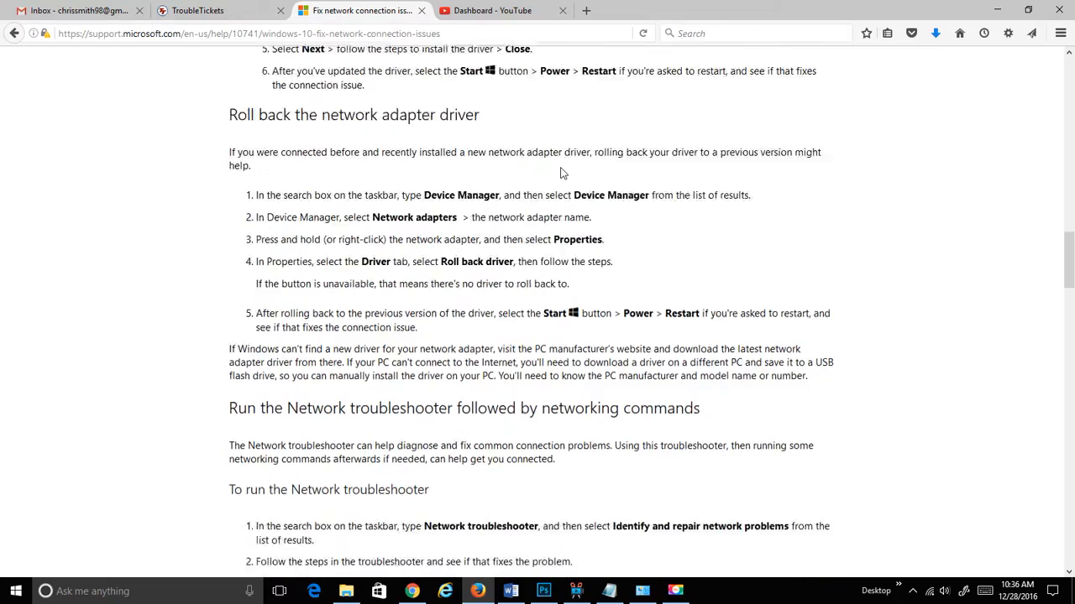
{"action": "scroll", "scroll_direction": "down", "scroll_amount": 3}
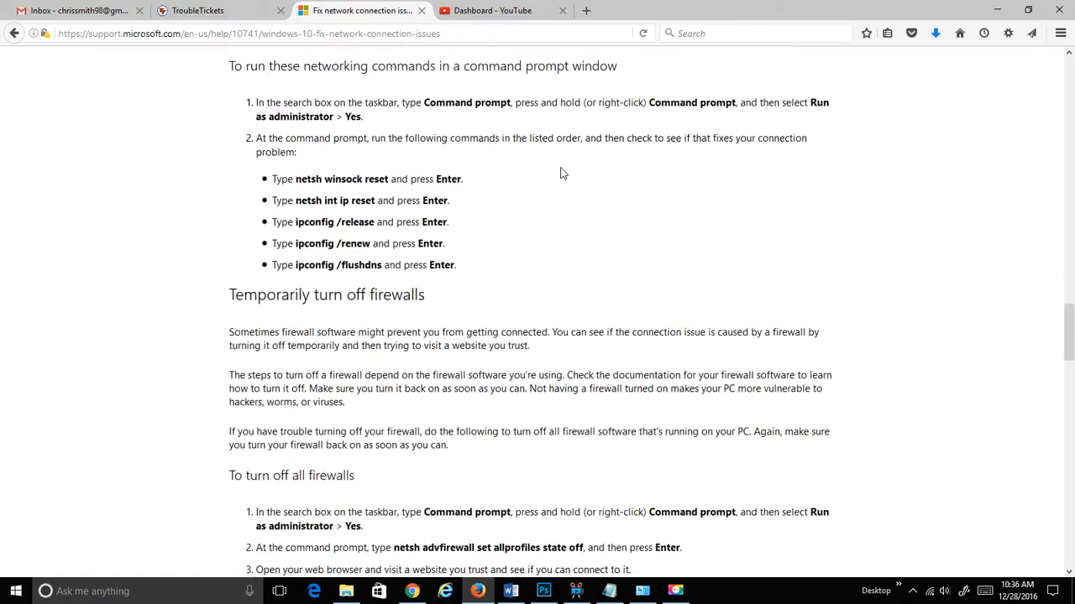
{"action": "scroll", "scroll_direction": "down", "scroll_amount": 3}
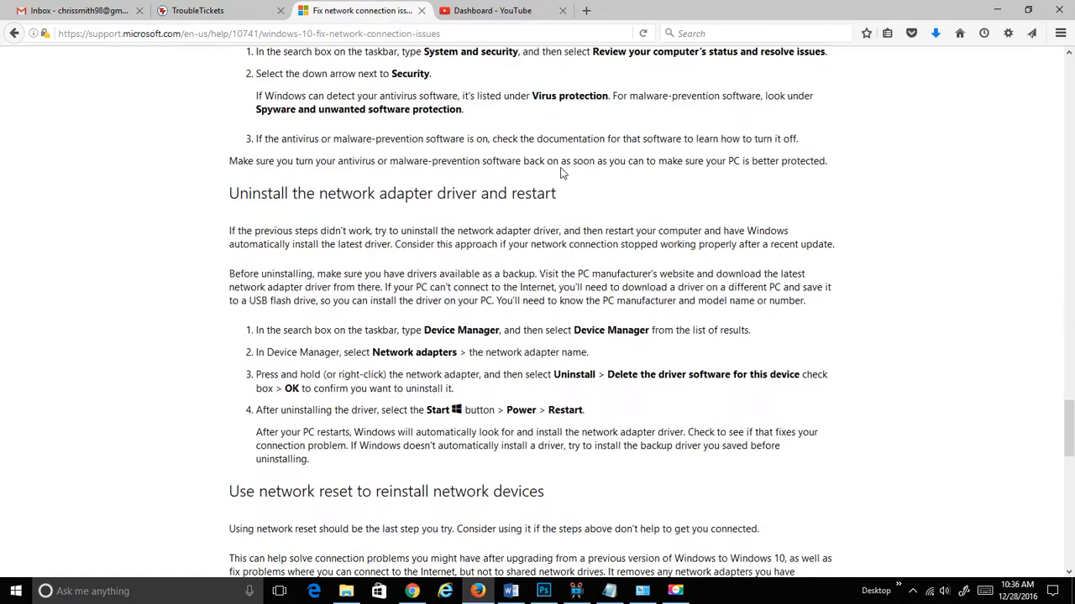
{"action": "scroll", "scroll_direction": "down", "scroll_amount": 3}
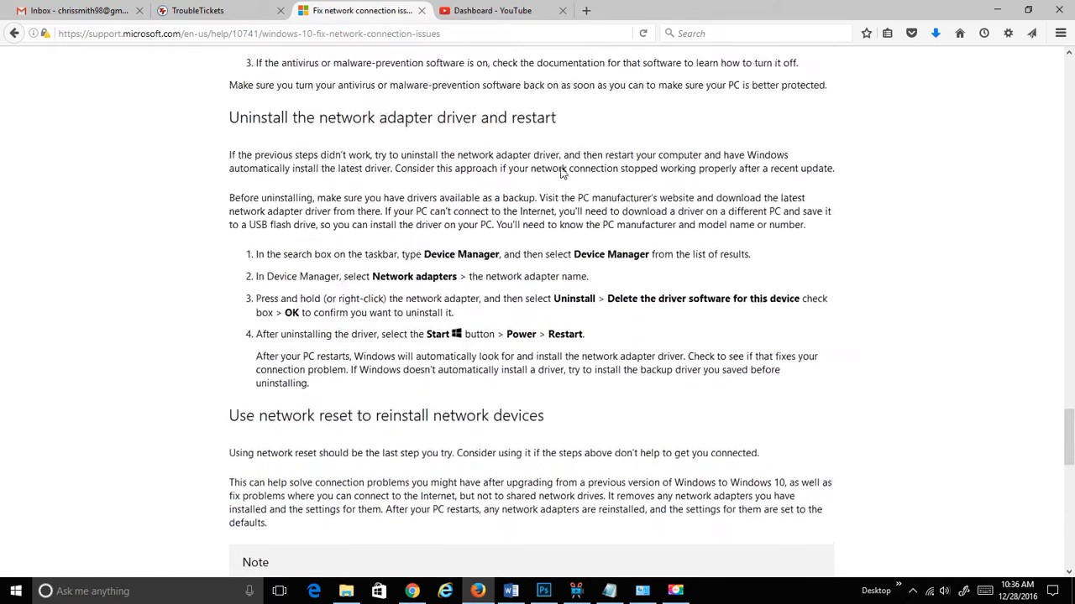
{"action": "scroll", "scroll_direction": "up", "scroll_amount": 3}
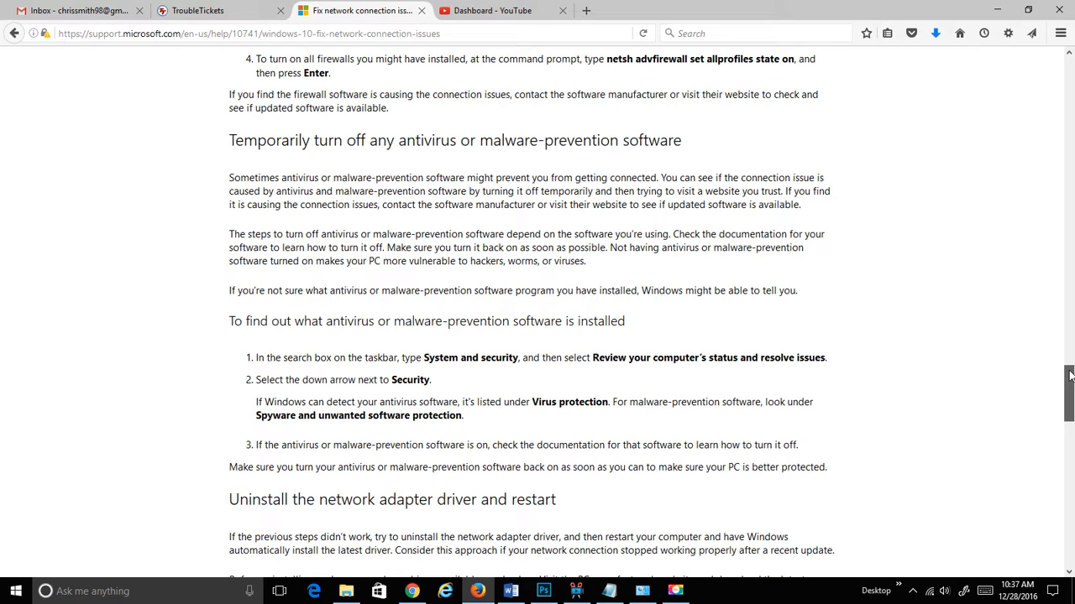
{"action": "scroll", "scroll_direction": "down", "scroll_amount": 3}
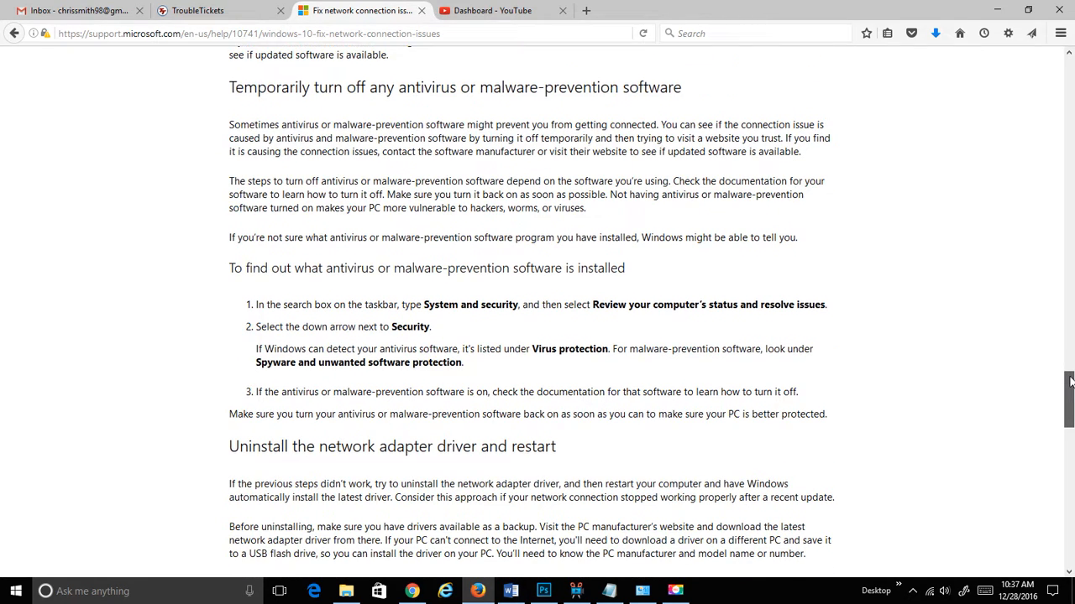
{"action": "scroll", "scroll_direction": "down", "scroll_amount": 3}
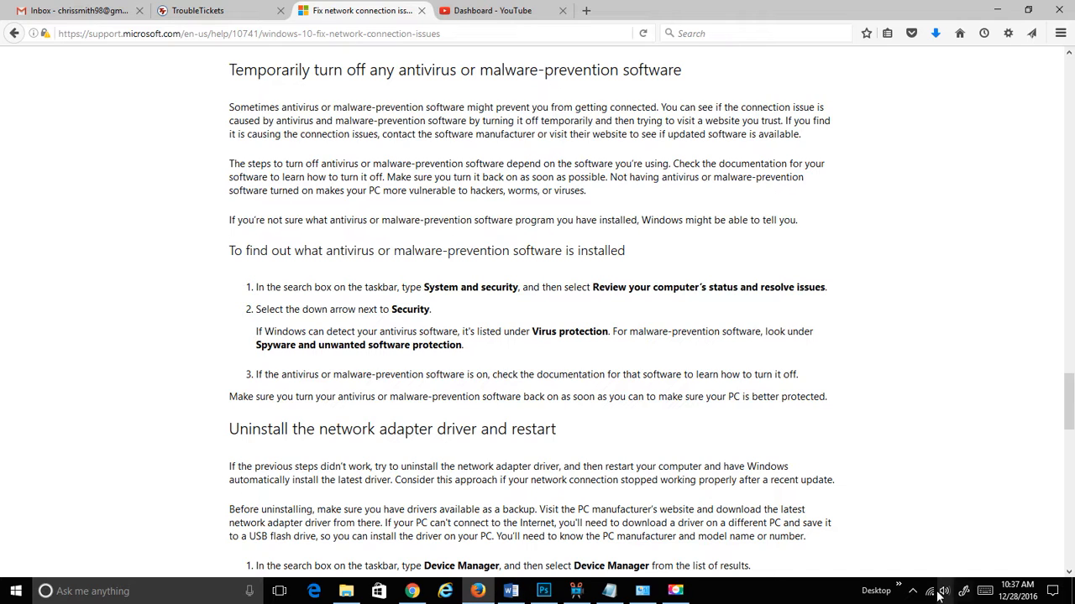
{"action": "mouse_move", "coordinate": [931, 591]}
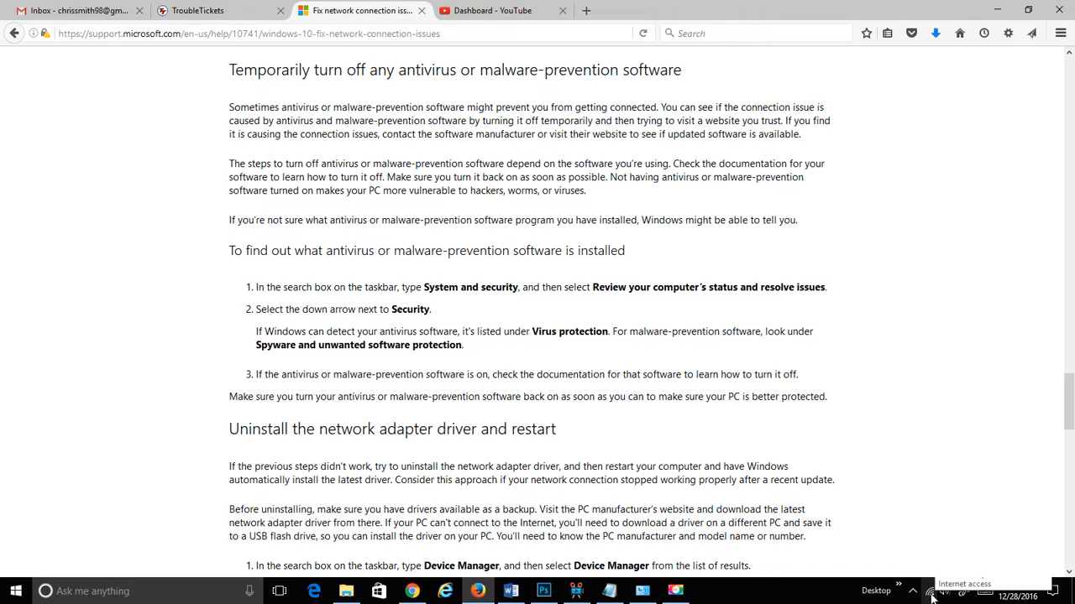
{"action": "mouse_move", "coordinate": [616, 326]}
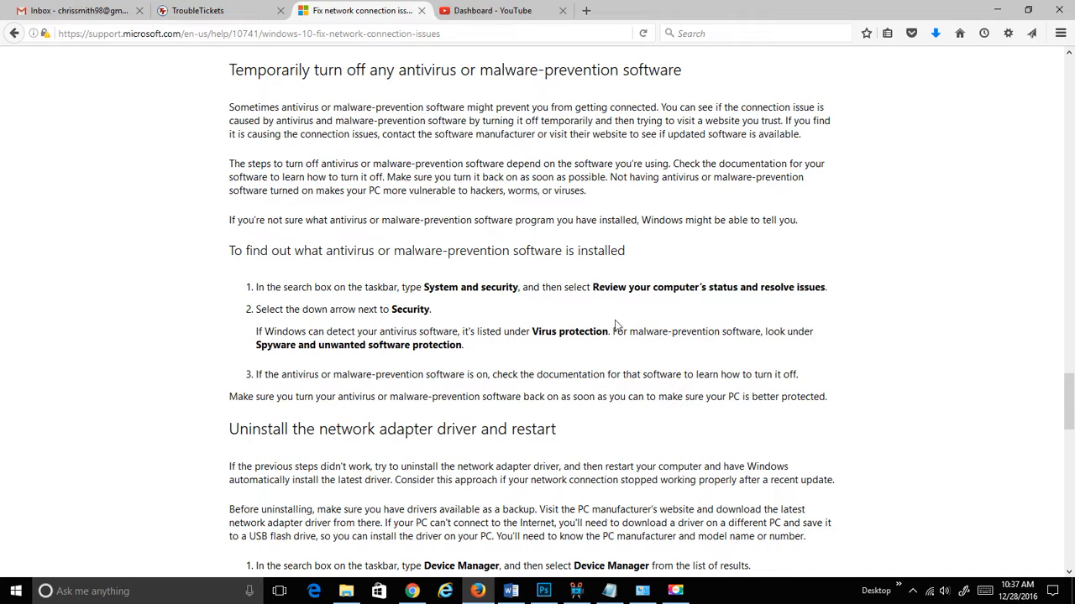
{"action": "mouse_move", "coordinate": [461, 302]}
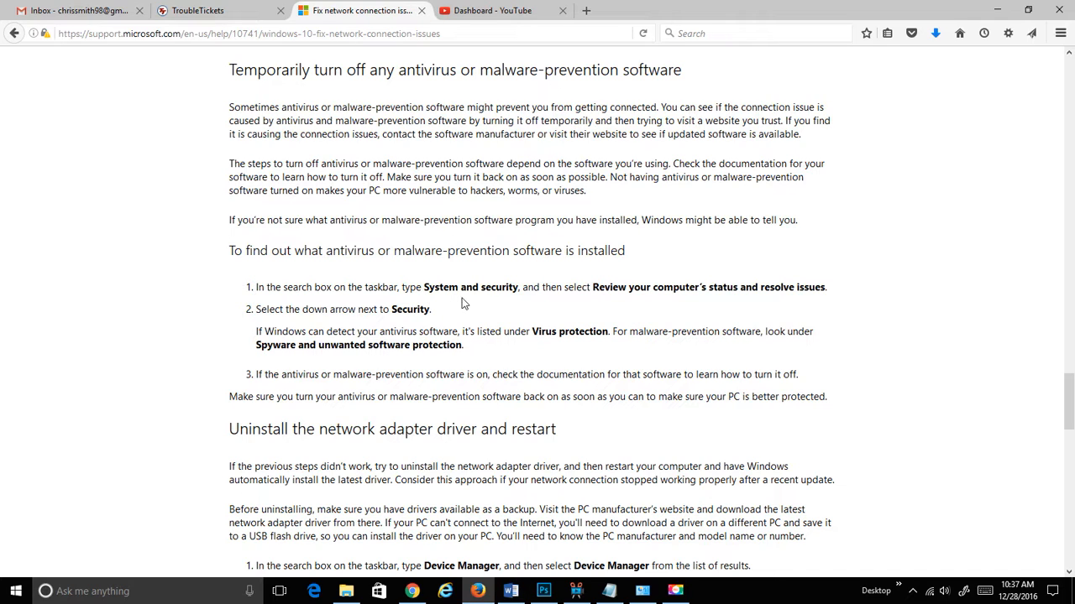
{"action": "mouse_move", "coordinate": [159, 596]}
{"action": "type", "text": "w"}
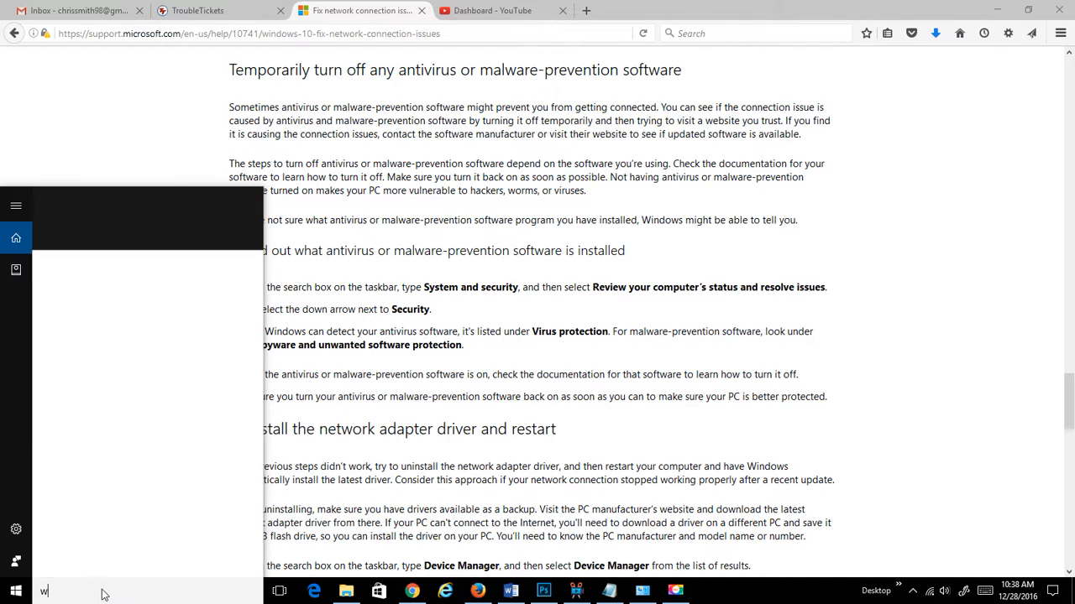
Search for 'windows defen' and open the Windows Defender settings result
{"action": "type", "text": "indows defe"}
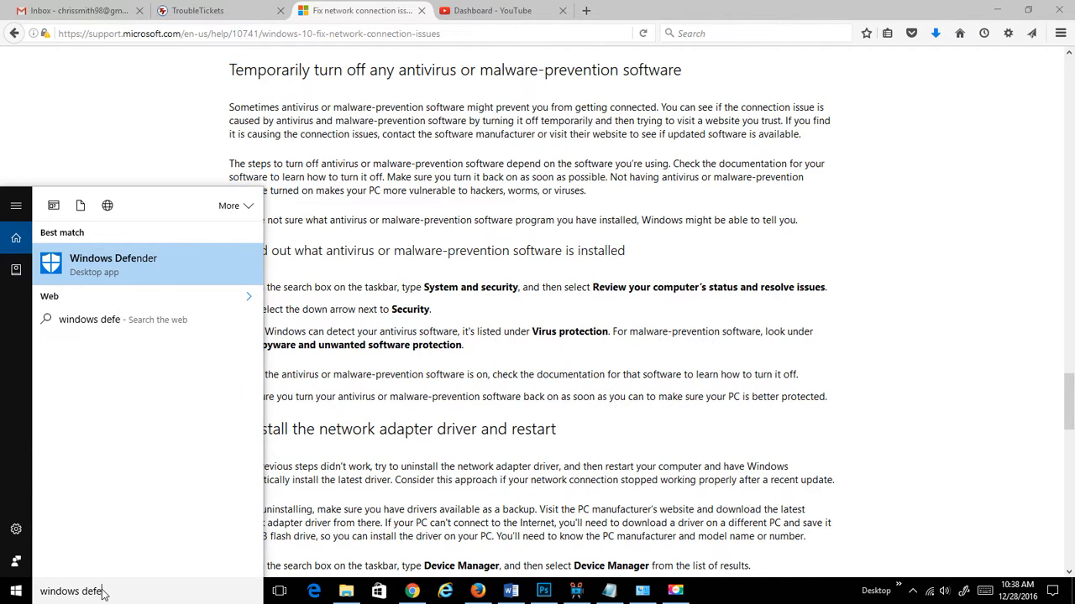
{"action": "type", "text": "n"}
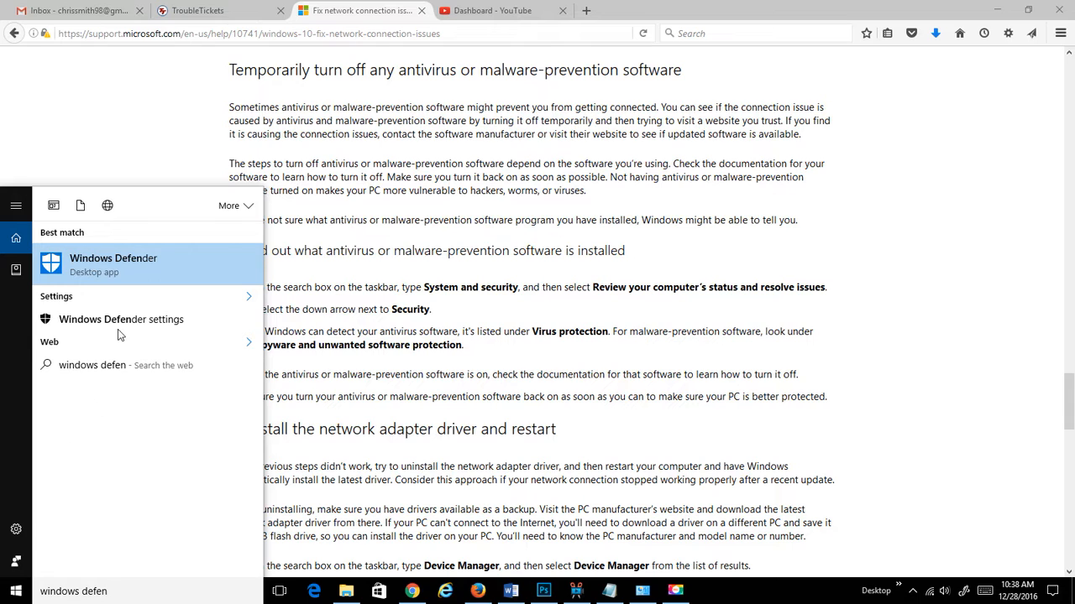
{"action": "mouse_move", "coordinate": [121, 319]}
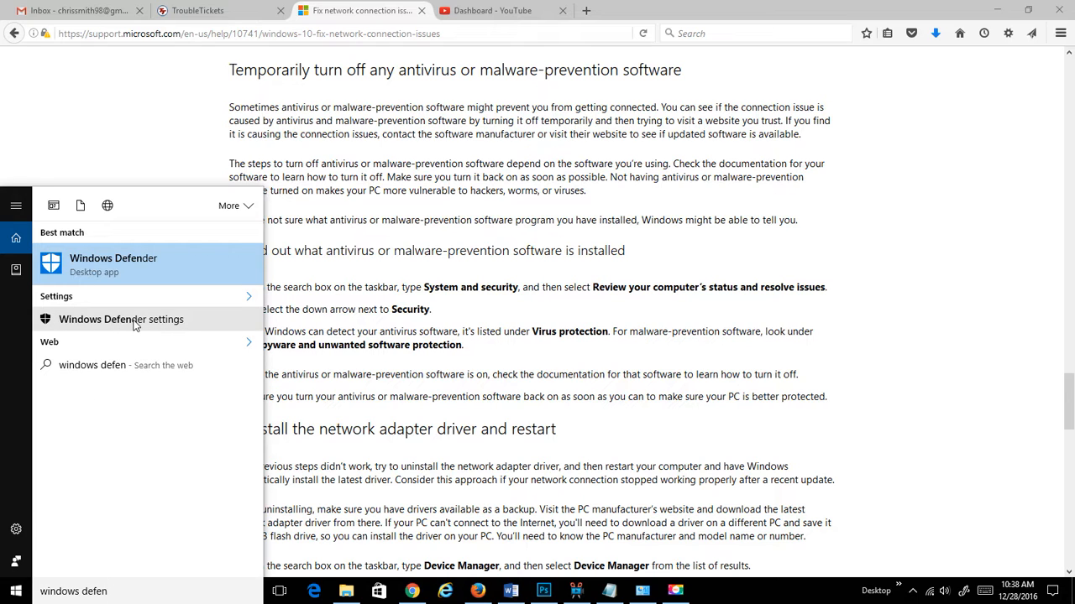
{"action": "left_click", "coordinate": [121, 319]}
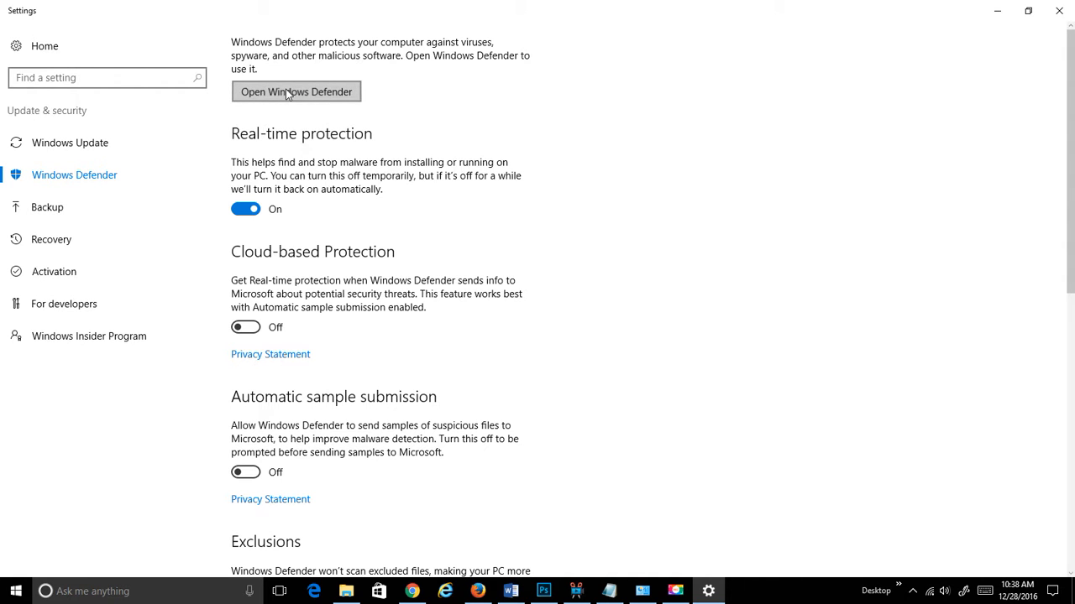
Launch the full Windows Defender app to see its Protected home status
{"action": "left_click", "coordinate": [295, 92]}
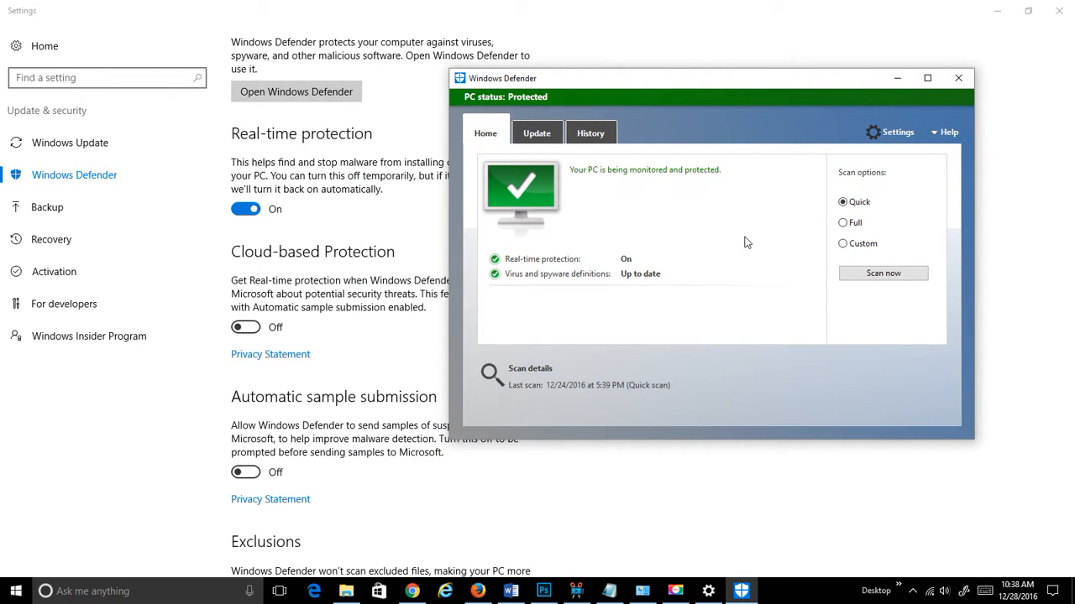
{"action": "mouse_move", "coordinate": [529, 285]}
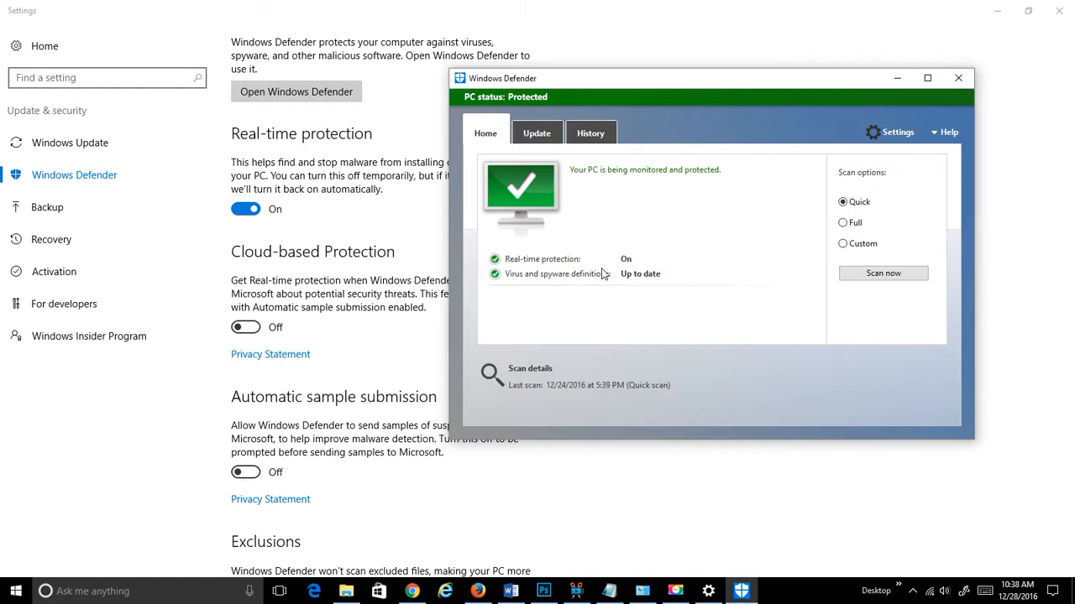
{"action": "mouse_move", "coordinate": [607, 395]}
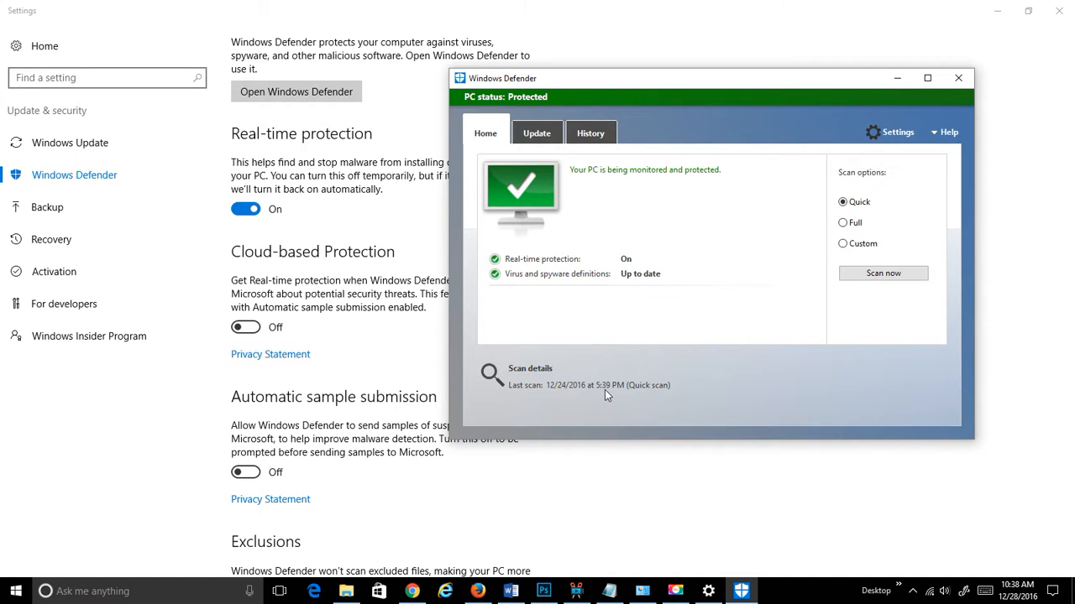
{"action": "mouse_move", "coordinate": [605, 401]}
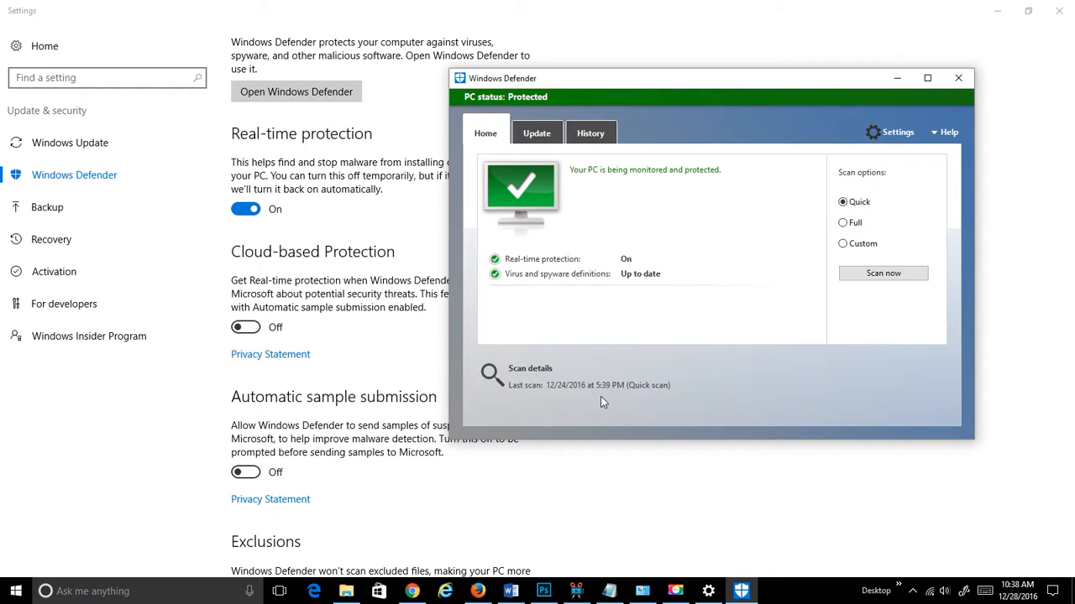
{"action": "mouse_move", "coordinate": [587, 396]}
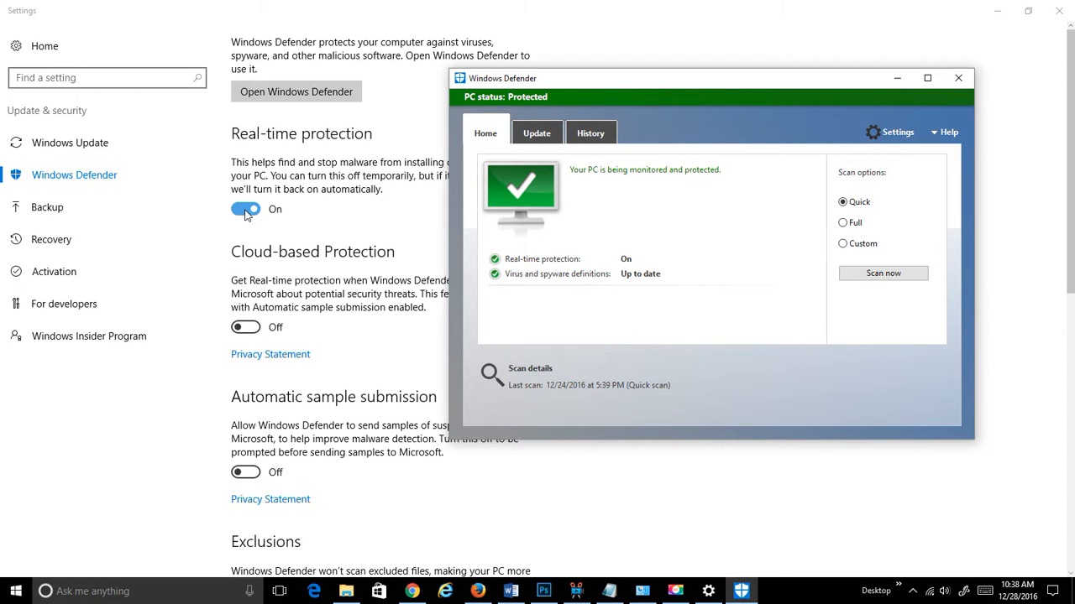
Switch real-time protection off and view Defender's At risk status
{"action": "left_click", "coordinate": [246, 209]}
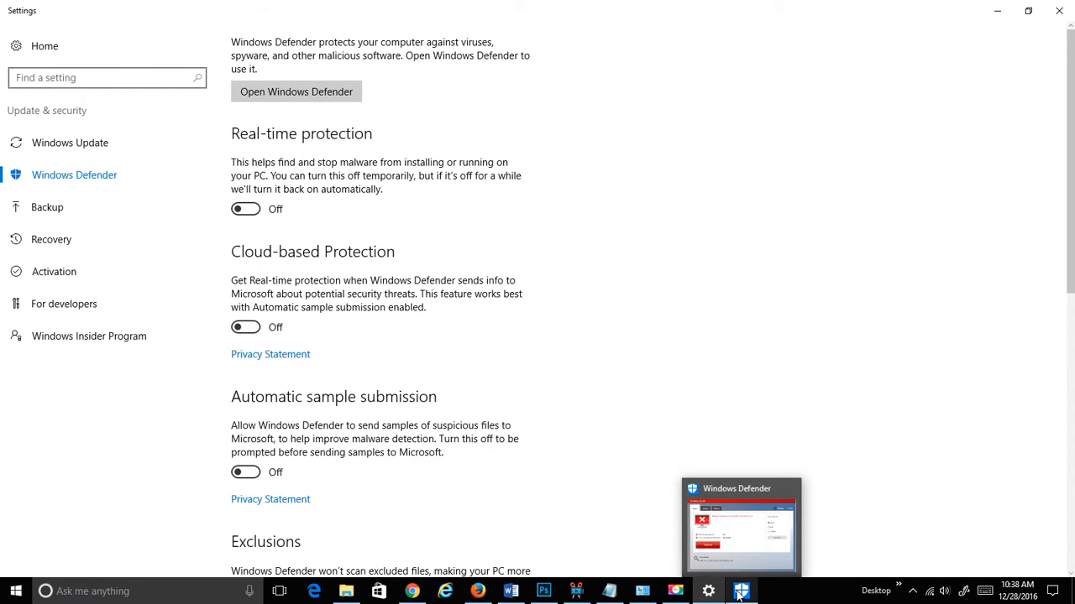
{"action": "left_click", "coordinate": [740, 590]}
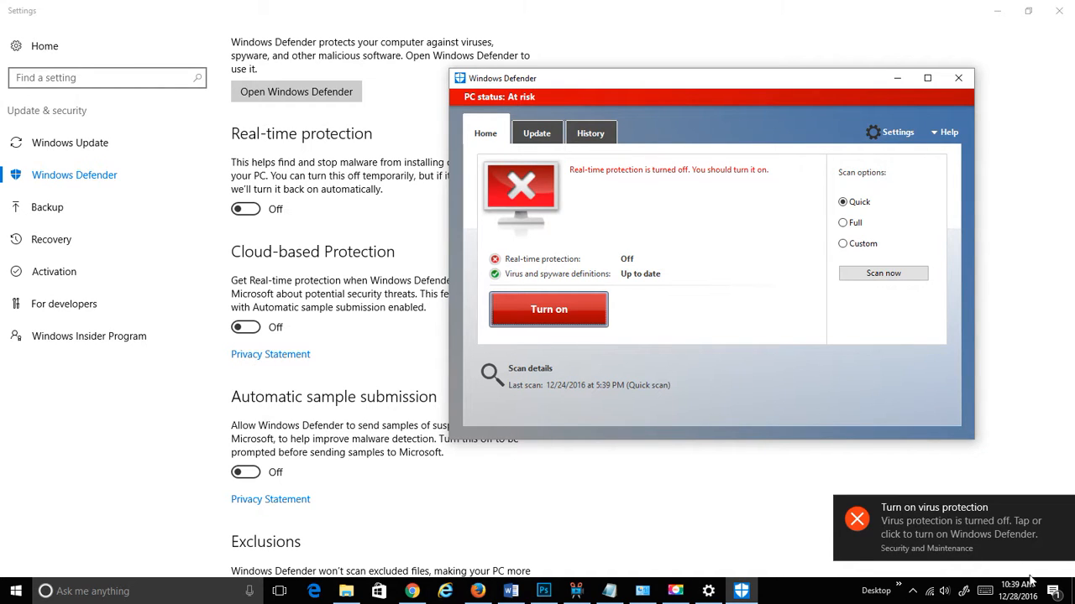
{"action": "mouse_move", "coordinate": [937, 536]}
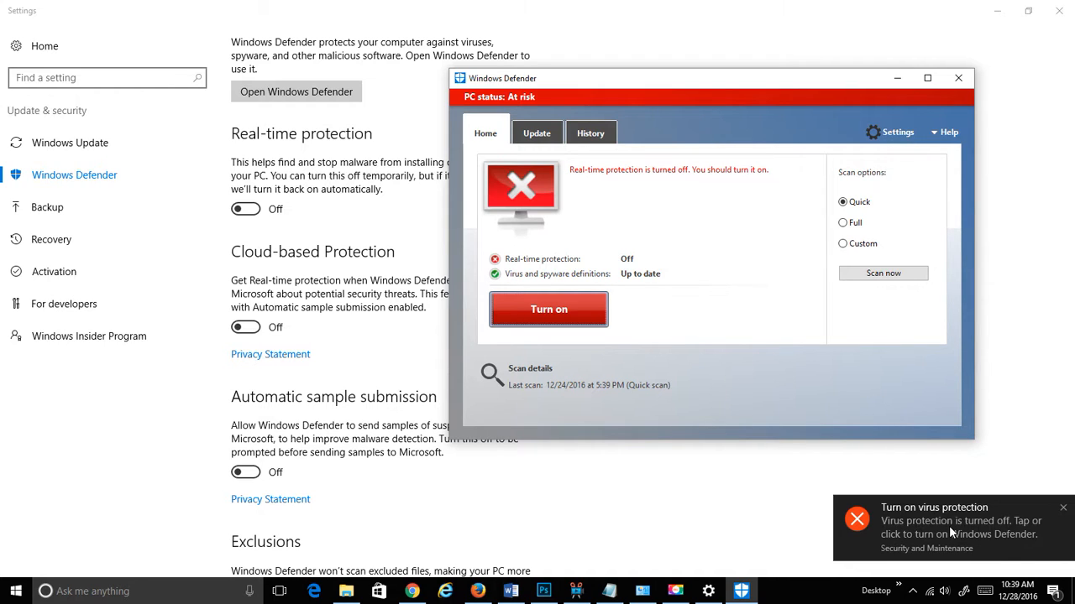
{"action": "mouse_move", "coordinate": [766, 161]}
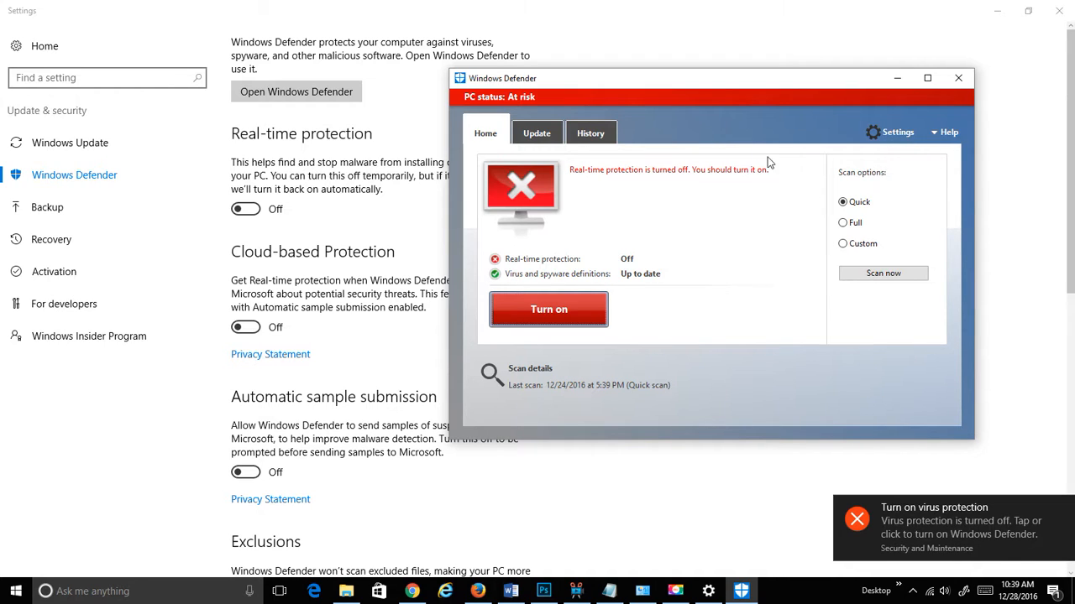
{"action": "mouse_move", "coordinate": [668, 412]}
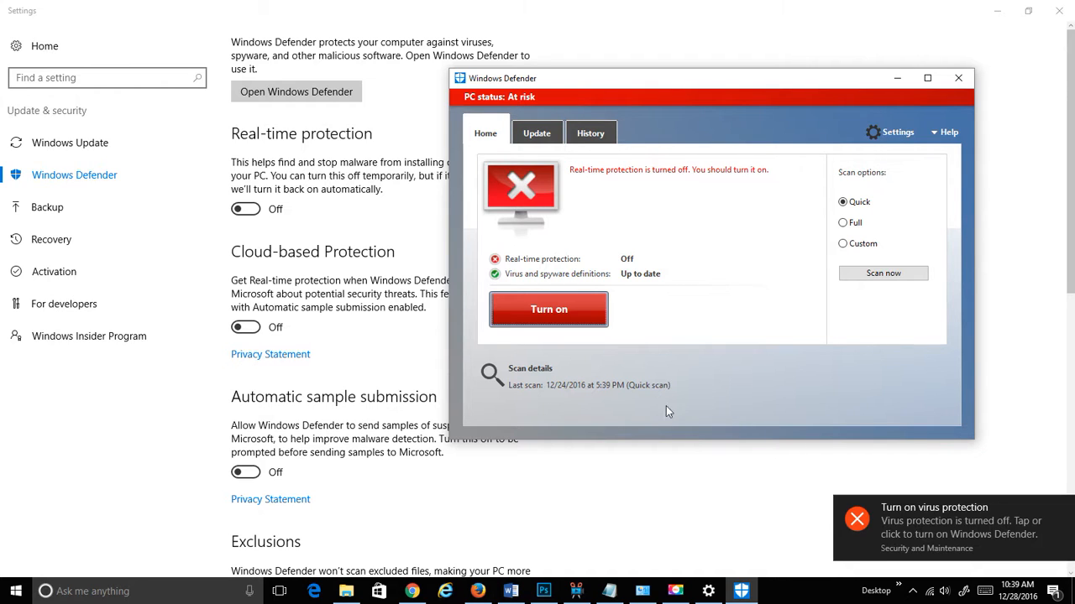
{"action": "mouse_move", "coordinate": [533, 105]}
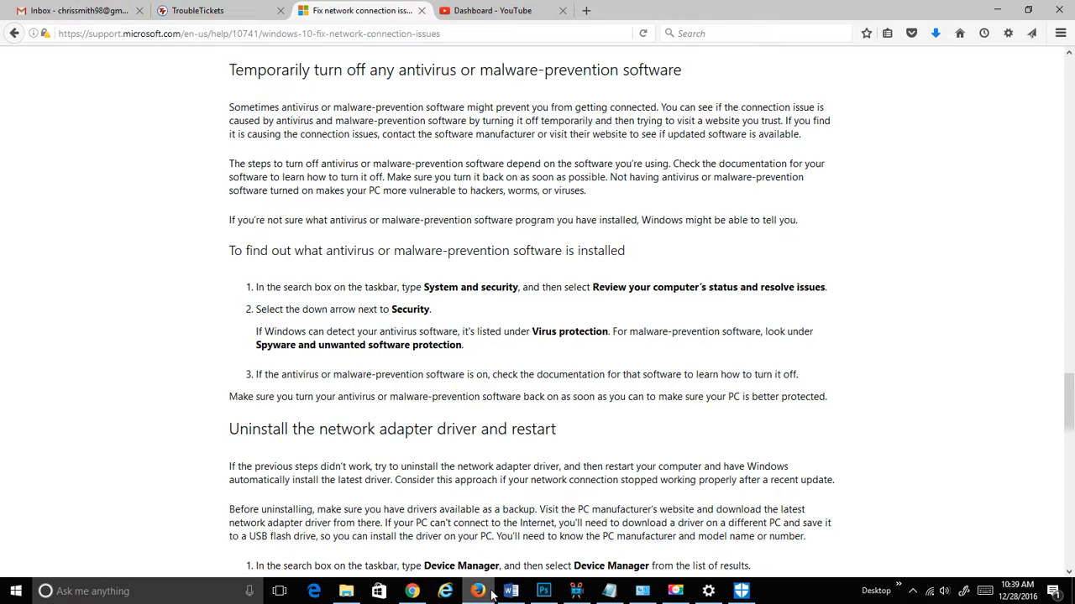
{"action": "mouse_move", "coordinate": [585, 10]}
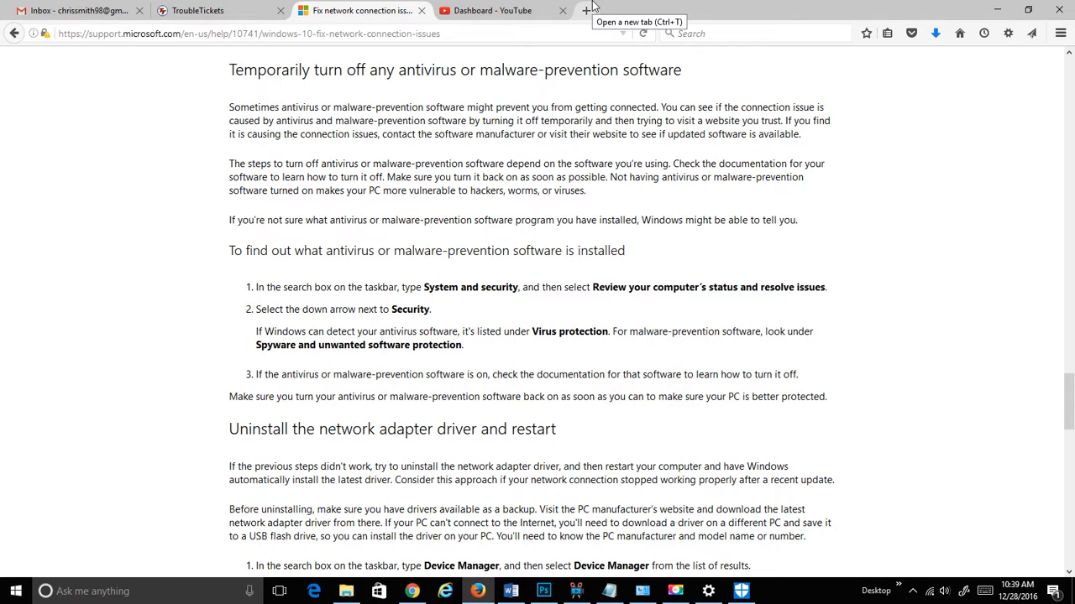
Load amazon.com in a new tab, then close it to return to the article
{"action": "scroll", "scroll_direction": "up", "scroll_amount": 3}
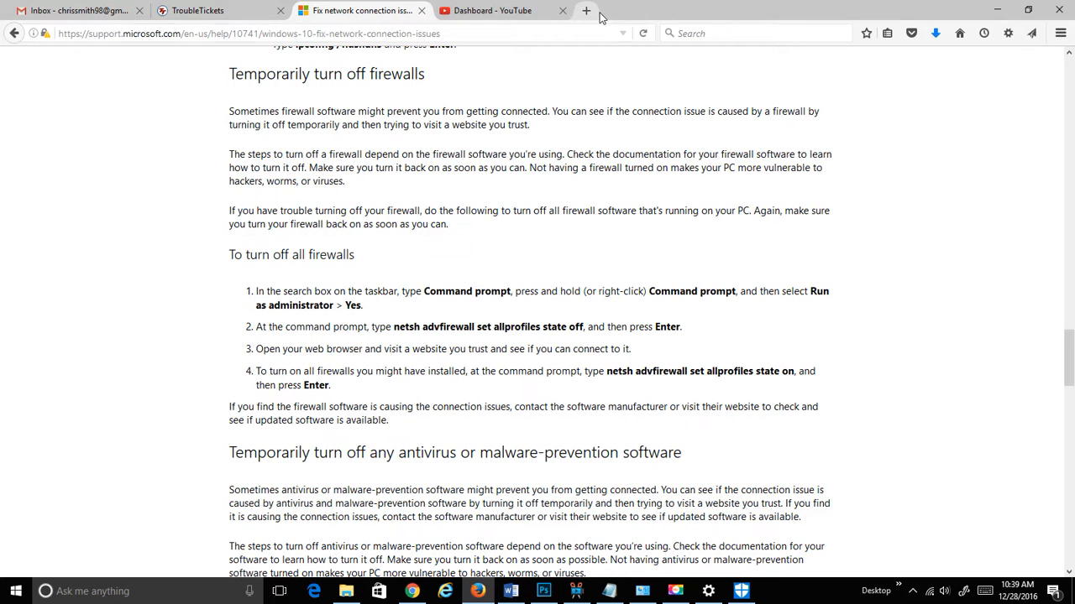
{"action": "left_click", "coordinate": [586, 10]}
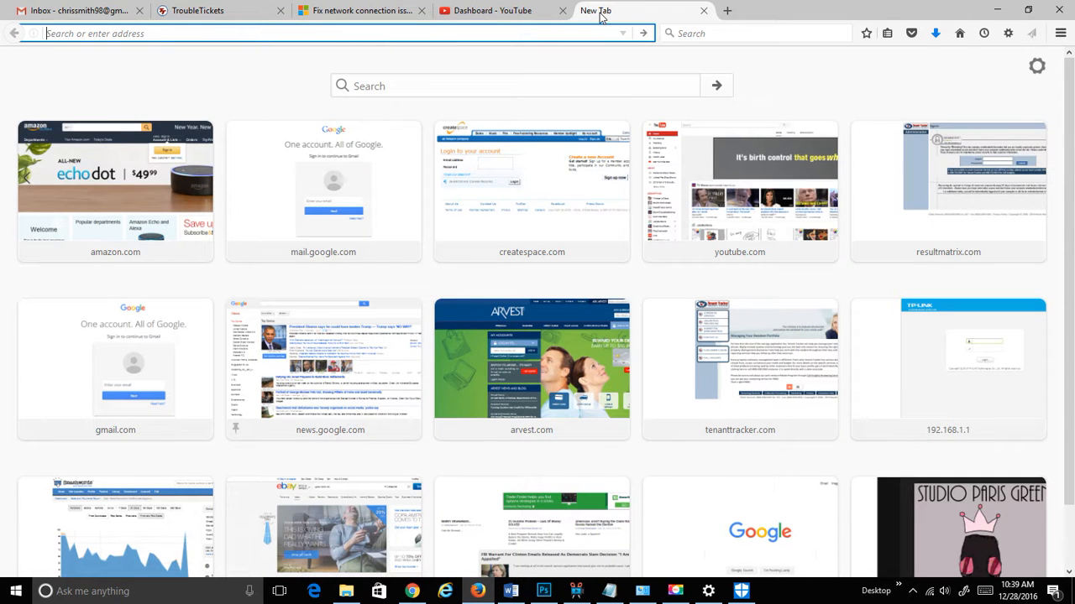
{"action": "left_click", "coordinate": [115, 168]}
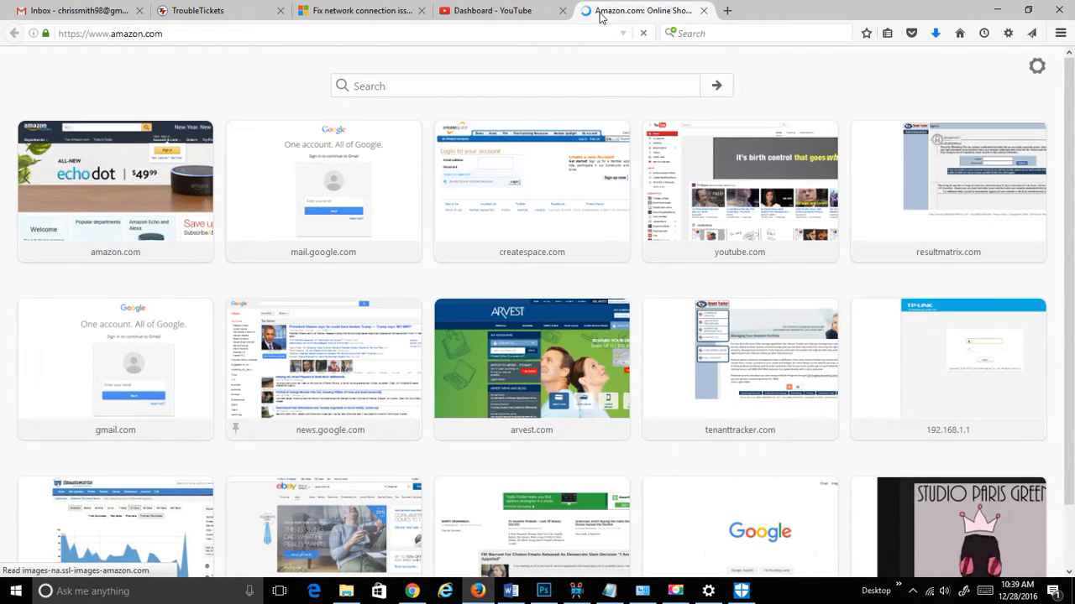
{"action": "left_click", "coordinate": [115, 180]}
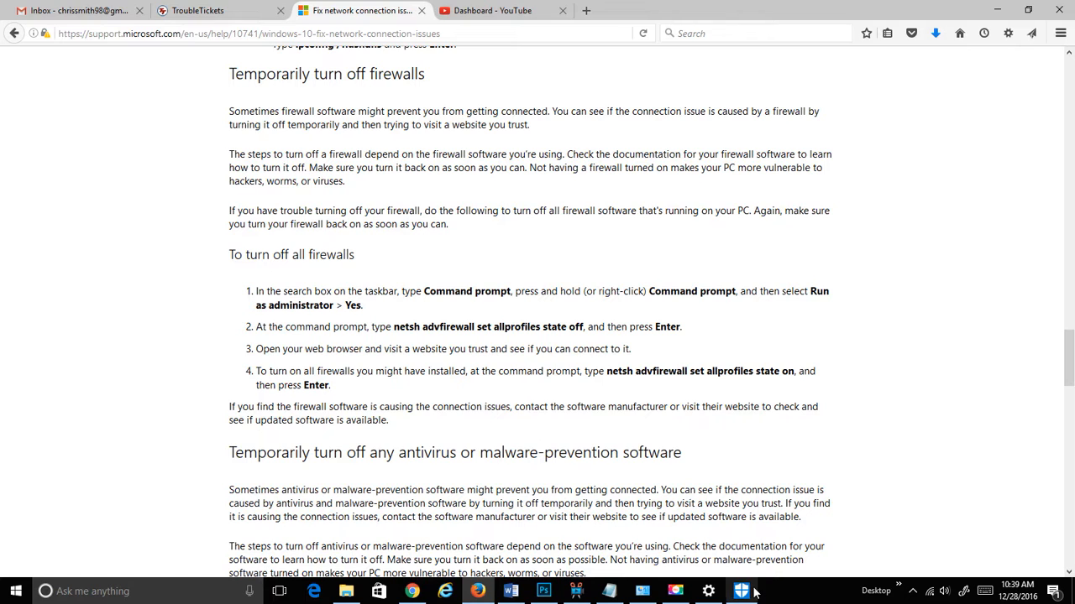
Turn real-time protection back on and confirm Defender reports Protected
{"action": "left_click", "coordinate": [740, 591]}
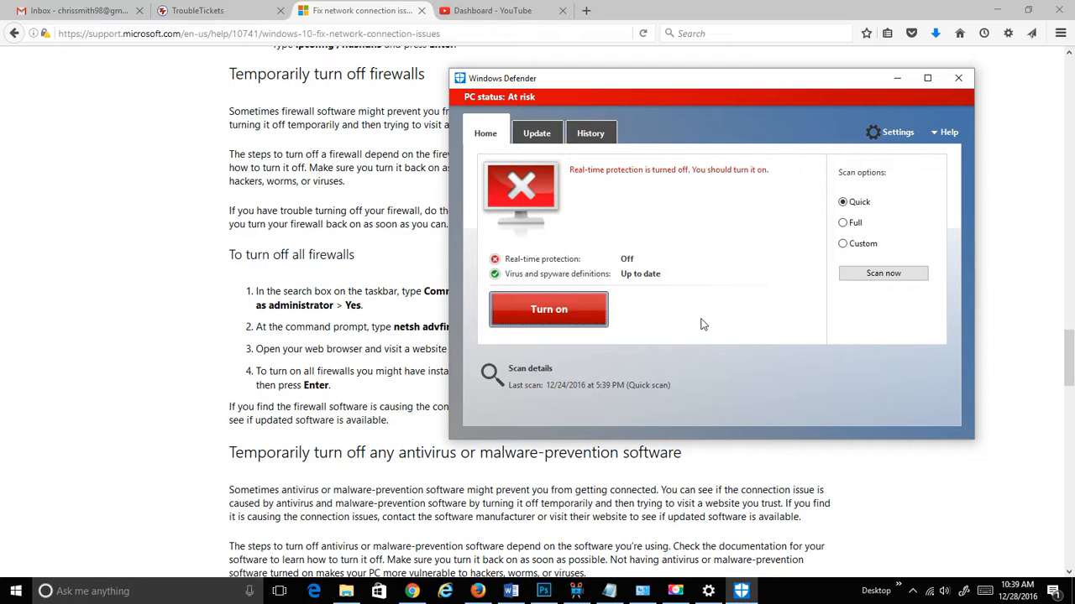
{"action": "mouse_move", "coordinate": [563, 10]}
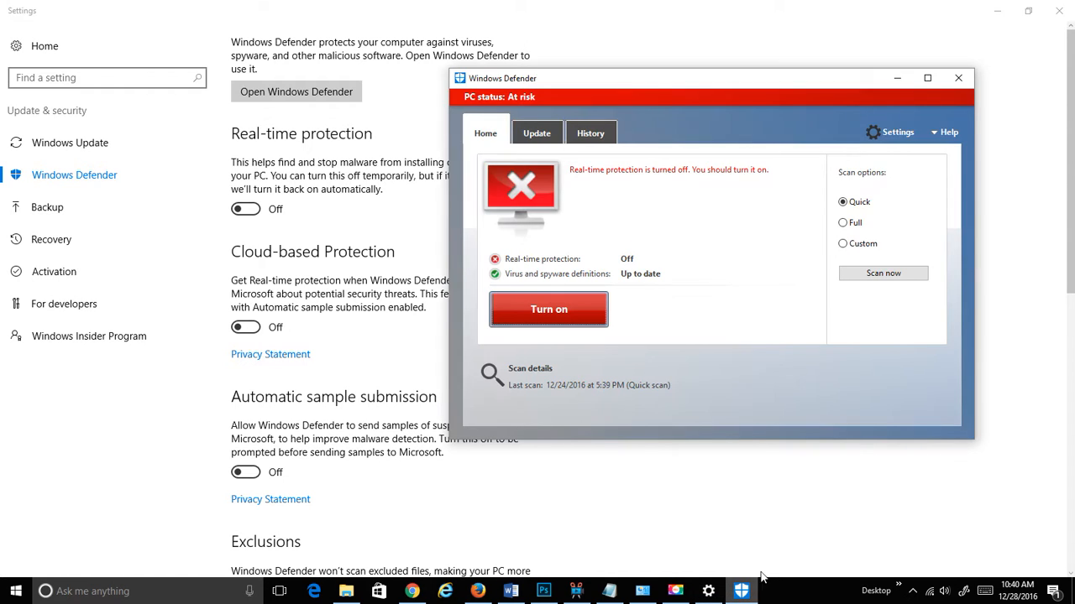
{"action": "left_click", "coordinate": [957, 77]}
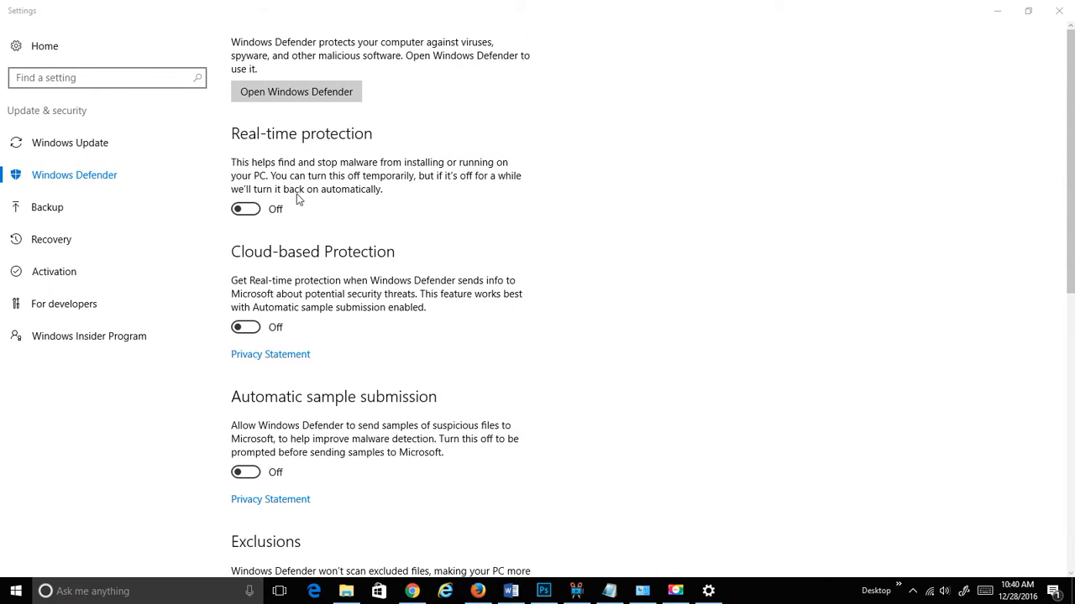
{"action": "left_click", "coordinate": [246, 209]}
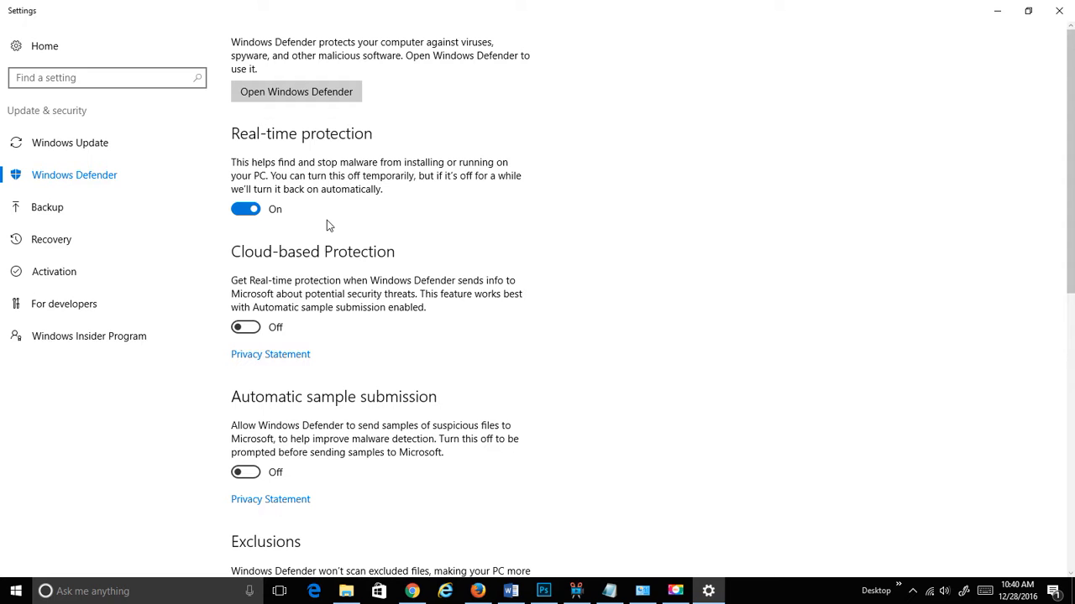
{"action": "mouse_move", "coordinate": [341, 188]}
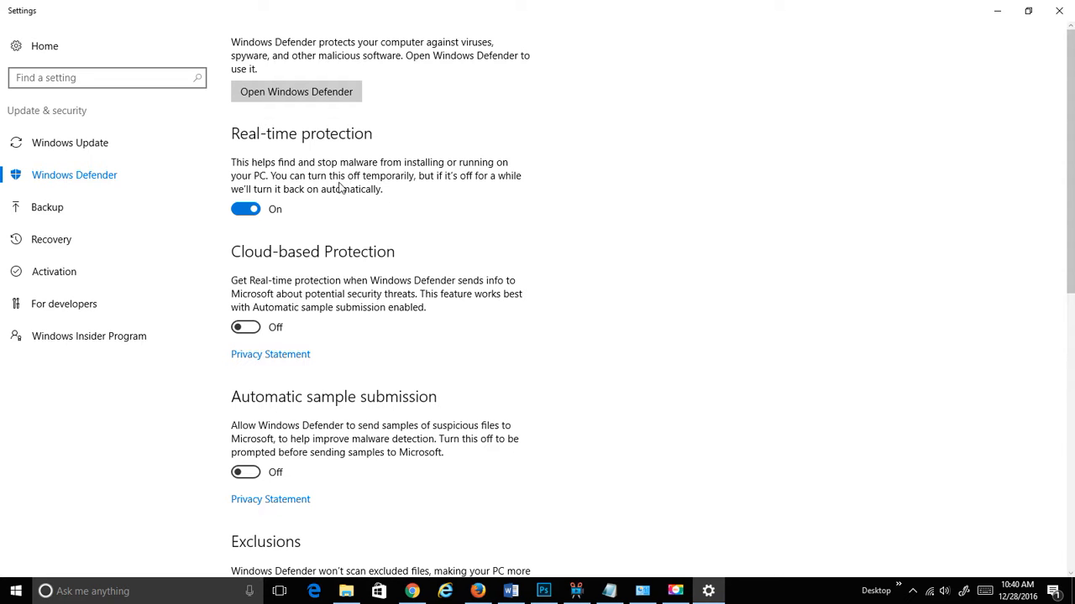
{"action": "left_click", "coordinate": [296, 92]}
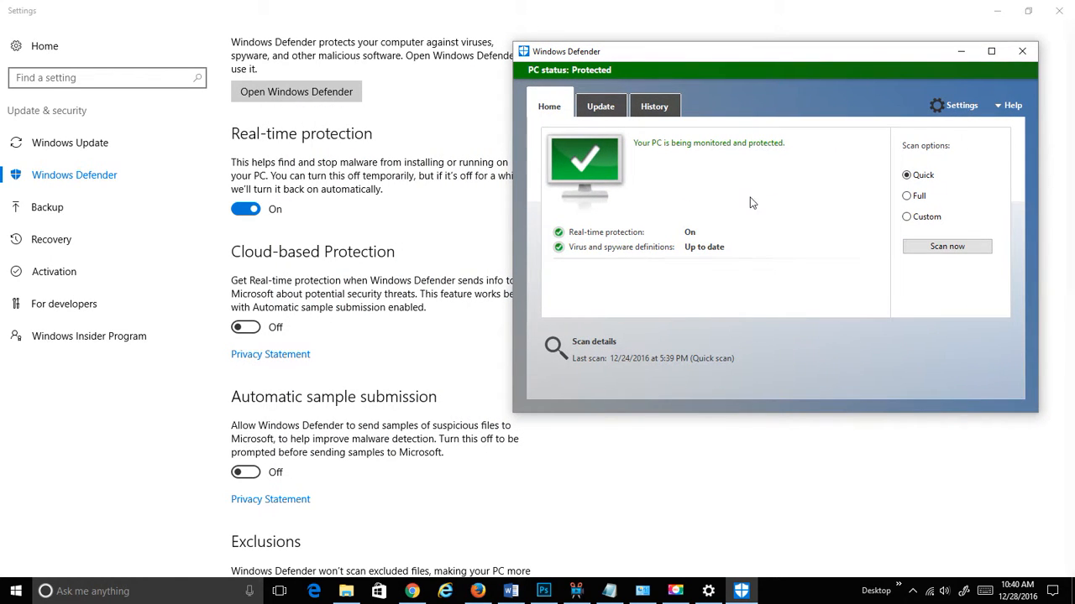
{"action": "mouse_move", "coordinate": [671, 236]}
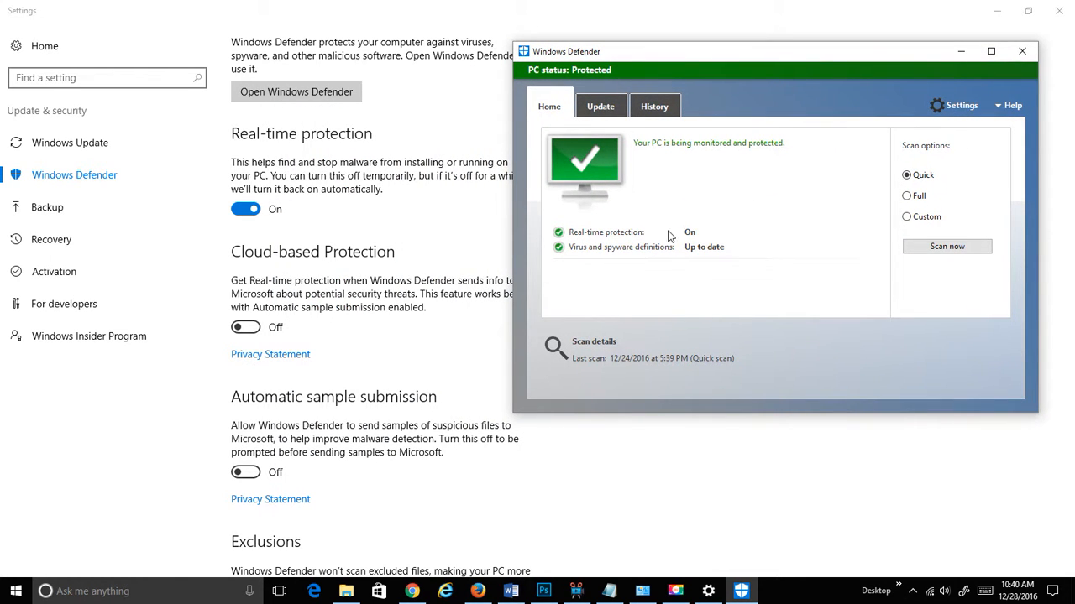